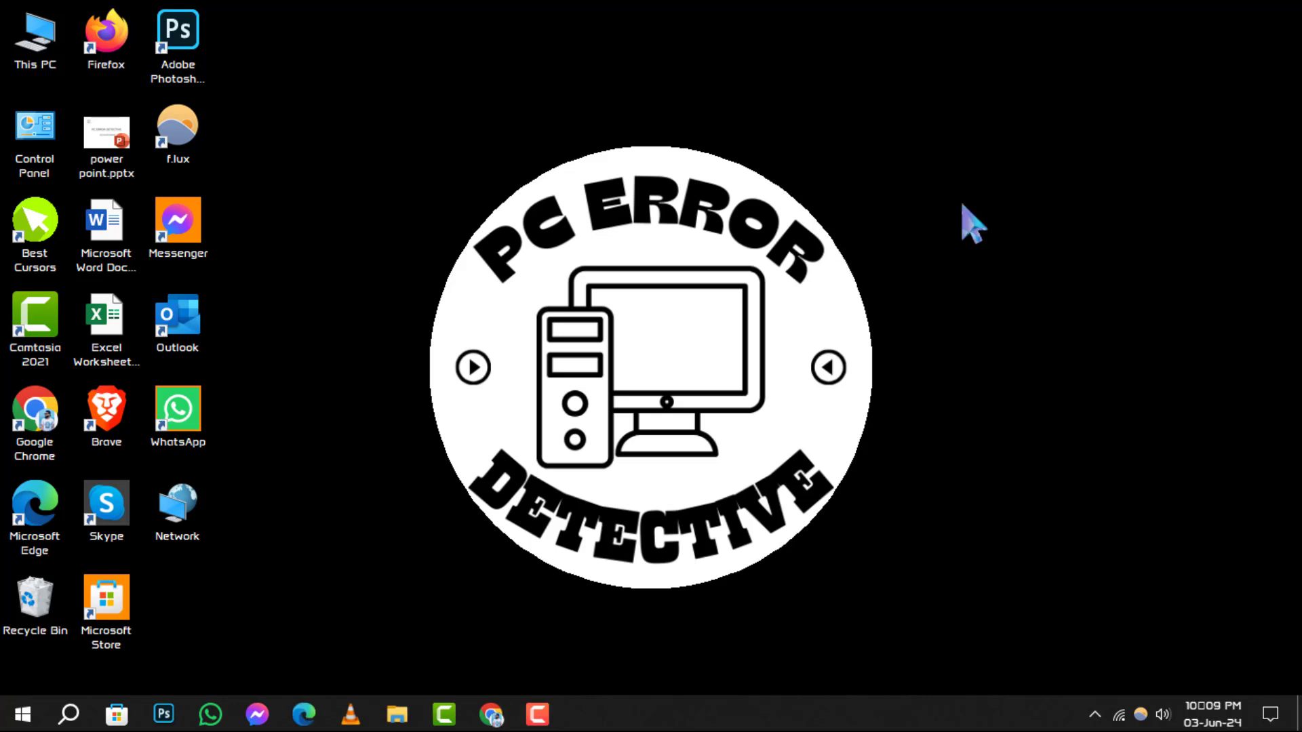
Enter sysdm.cpl in the Run box, replacing the previous command.
{"action": "key", "text": "Win+r"}
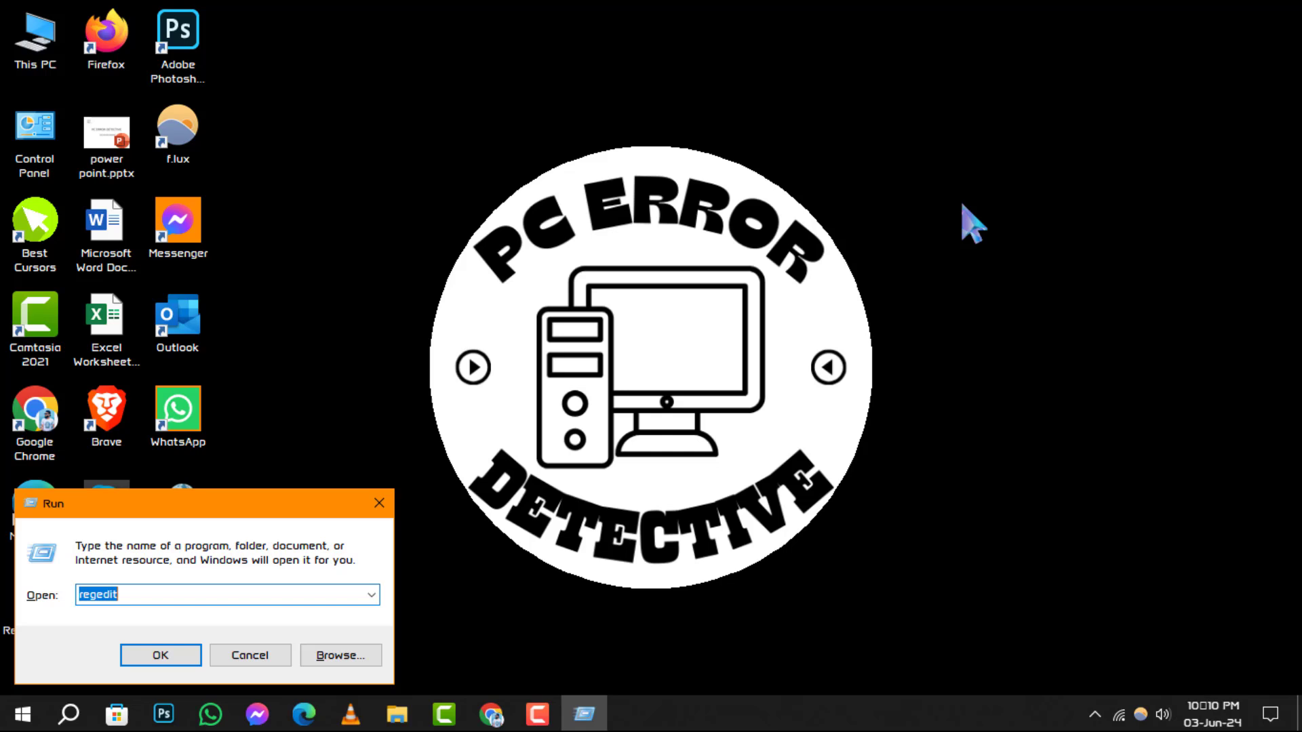
{"action": "left_click", "coordinate": [197, 595]}
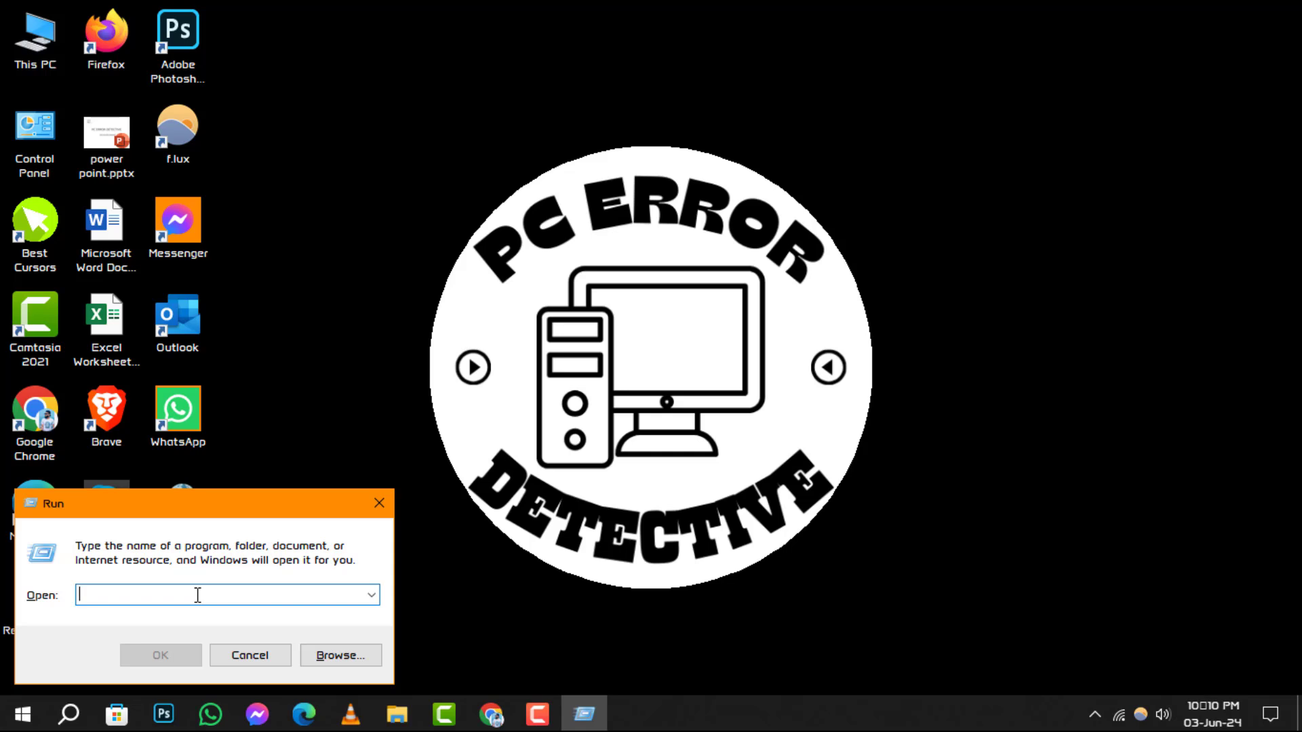
{"action": "type", "text": "sysdm.cpl"}
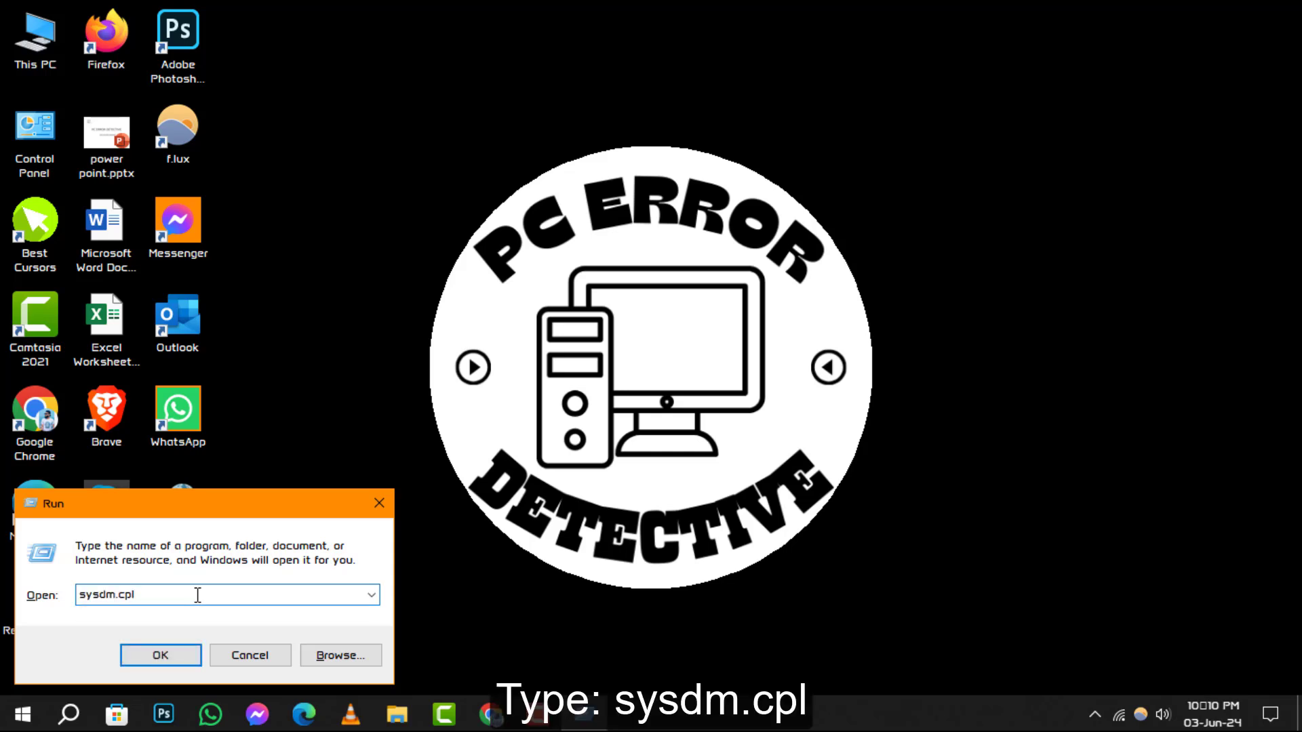
Run sysdm.cpl and show the Advanced tab of System Properties.
{"action": "left_click", "coordinate": [160, 656]}
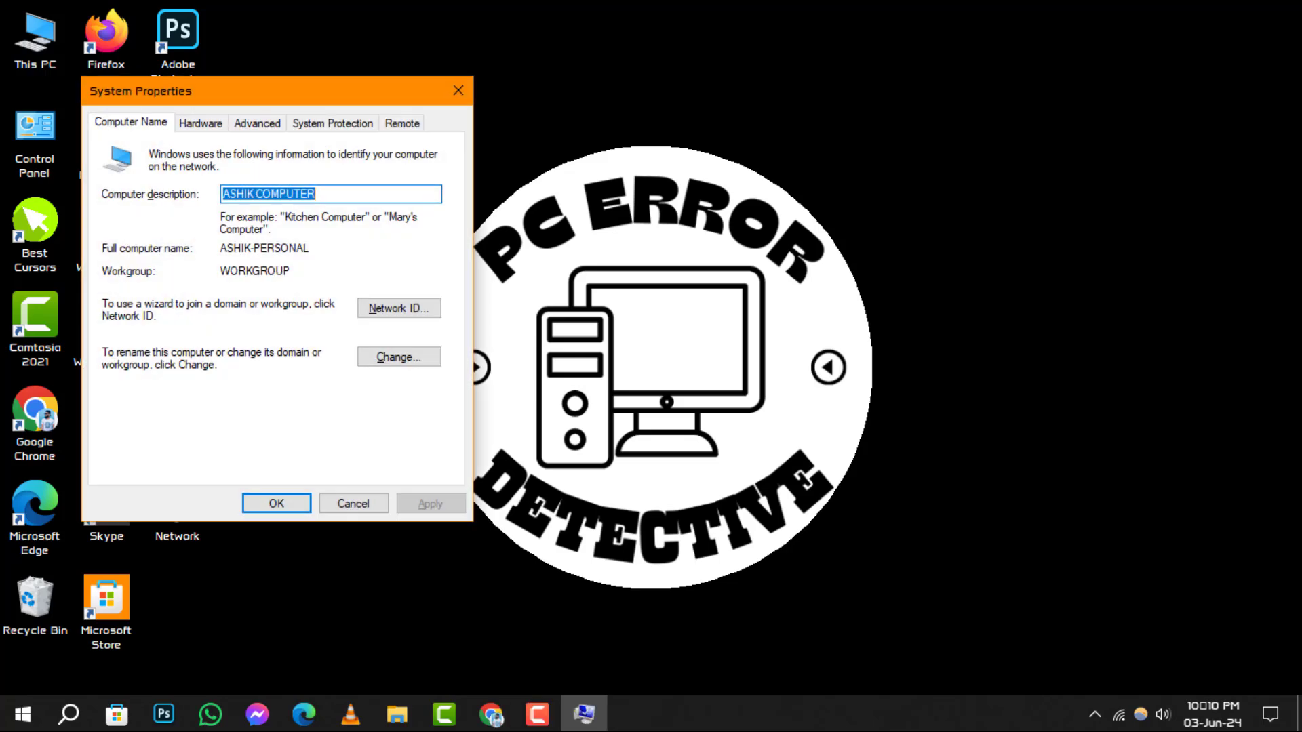
{"action": "mouse_move", "coordinate": [330, 116]}
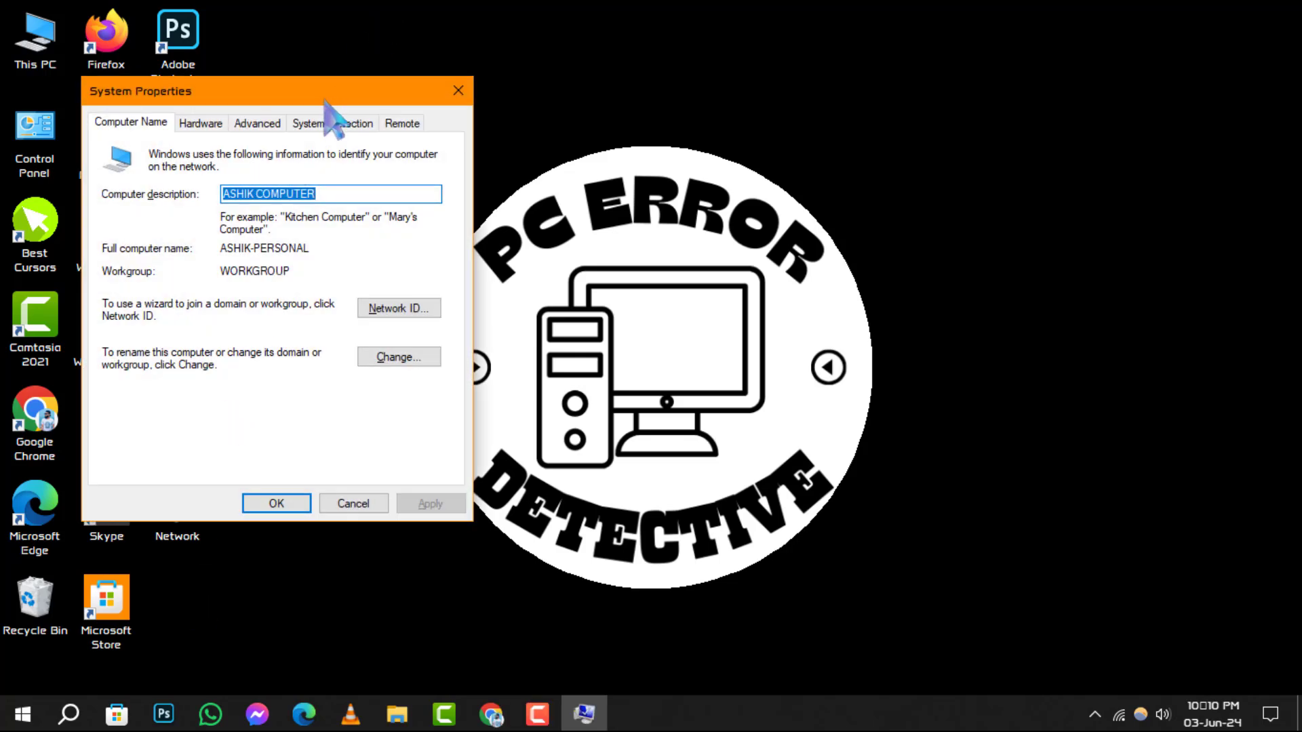
{"action": "left_click_drag", "start_coordinate": [274, 90], "coordinate": [324, 68]}
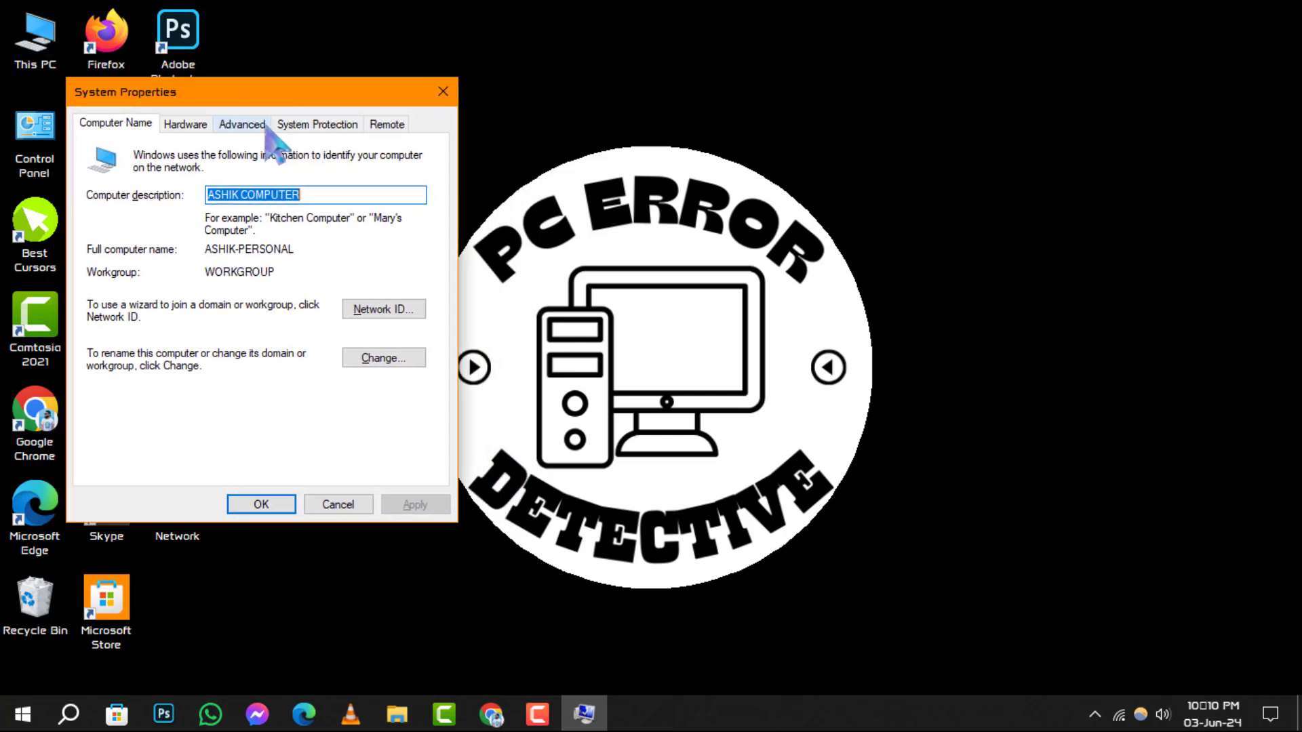
{"action": "left_click", "coordinate": [241, 124]}
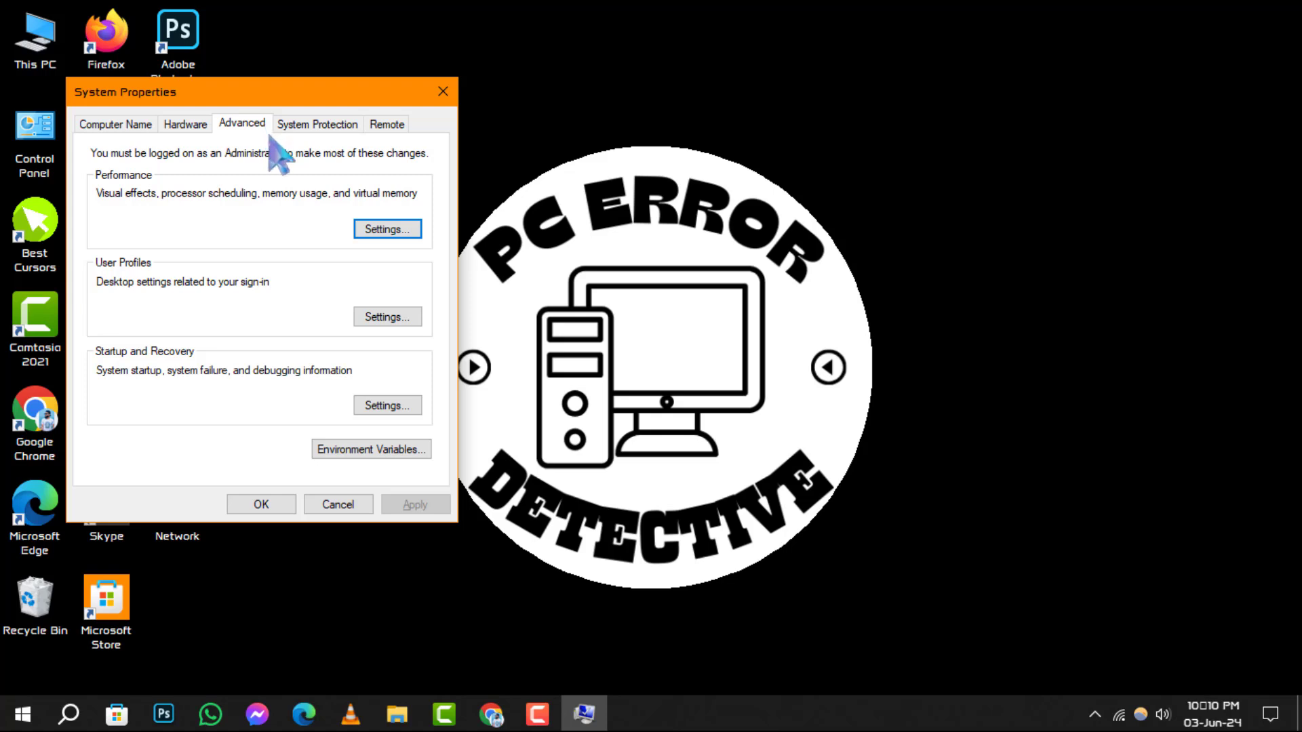
{"action": "mouse_move", "coordinate": [234, 230]}
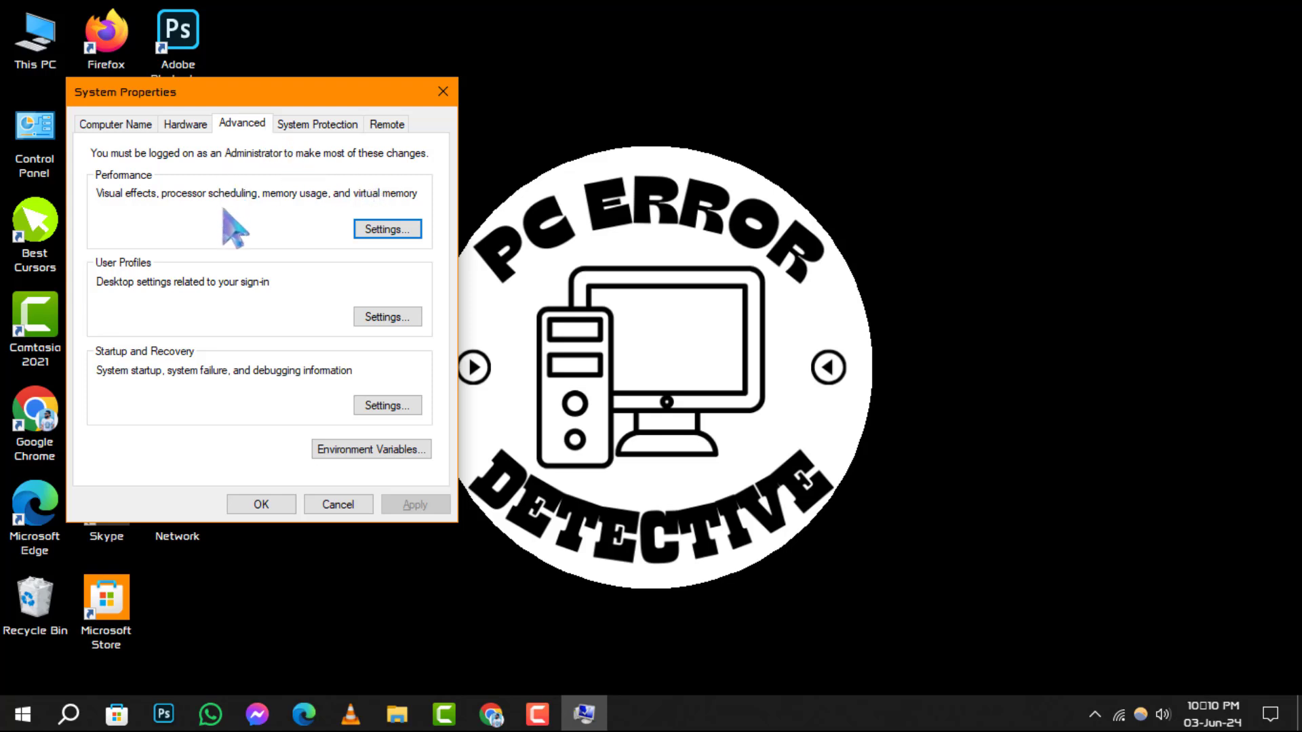
{"action": "mouse_move", "coordinate": [196, 394]}
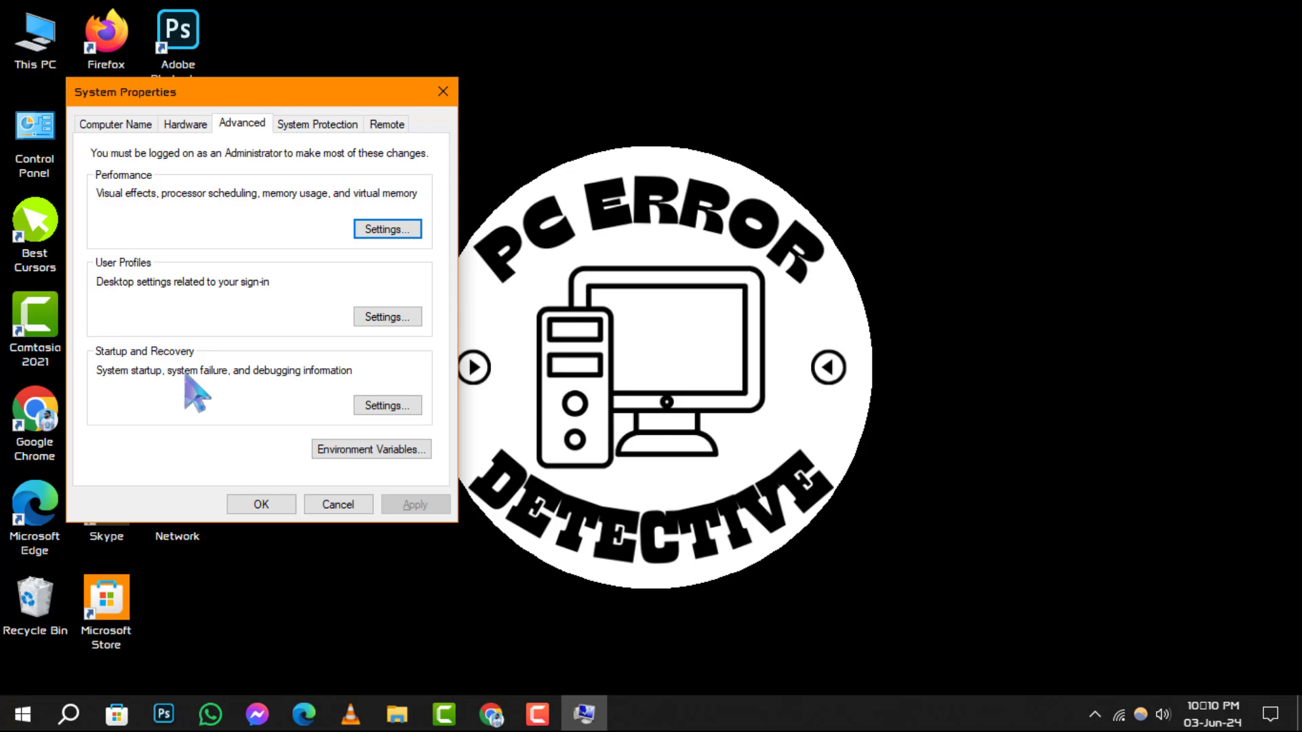
{"action": "mouse_move", "coordinate": [183, 377]}
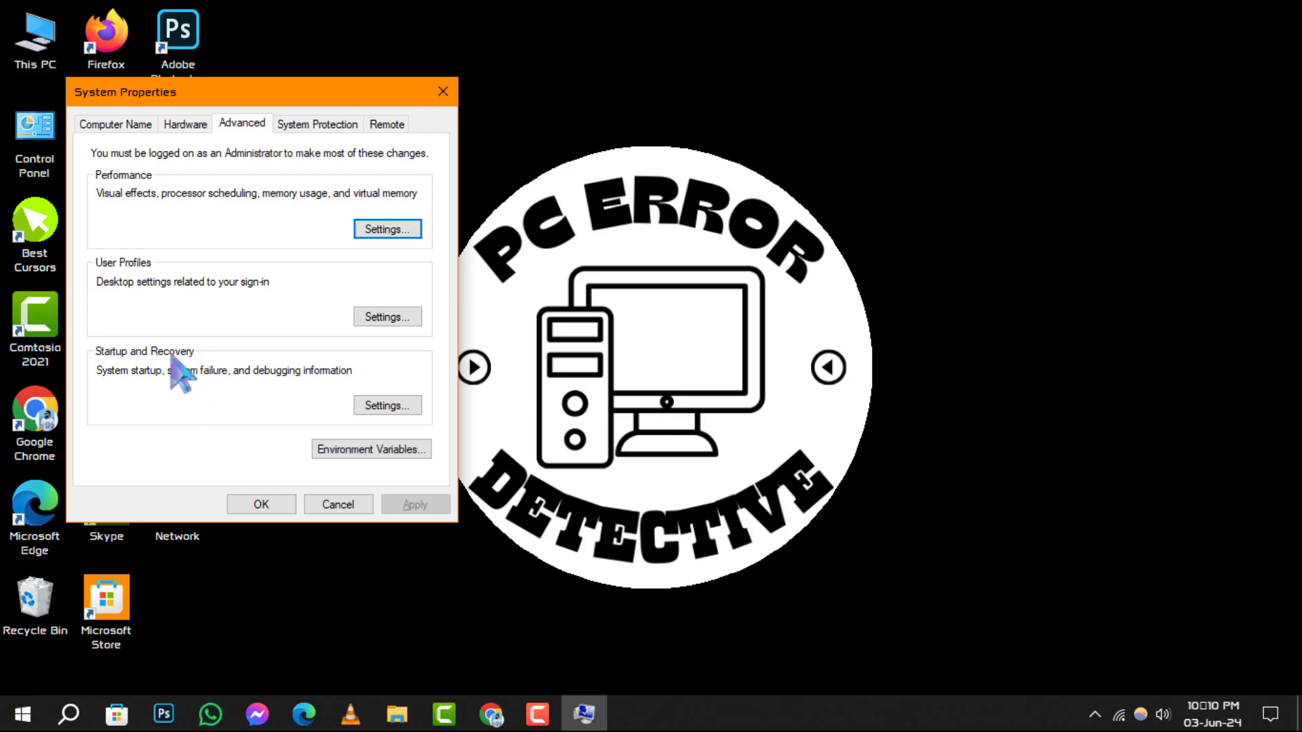
{"action": "mouse_move", "coordinate": [214, 416]}
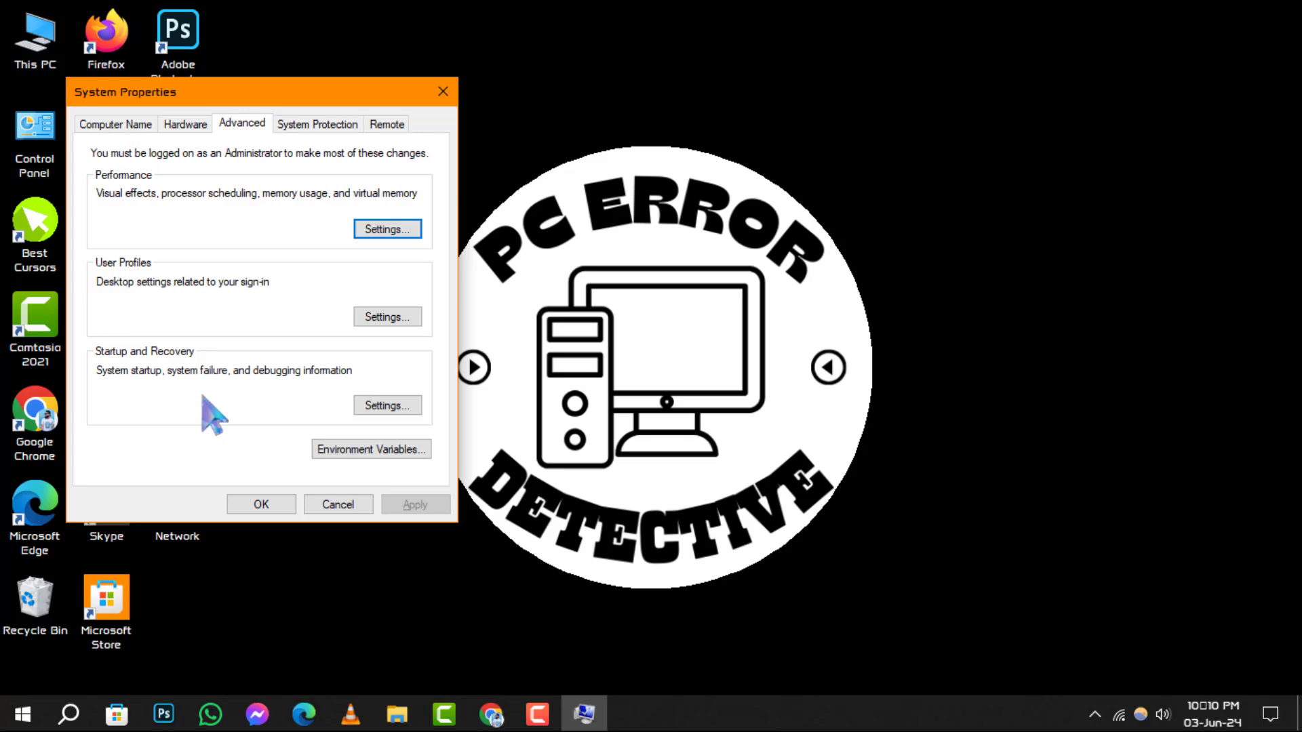
{"action": "mouse_move", "coordinate": [386, 406]}
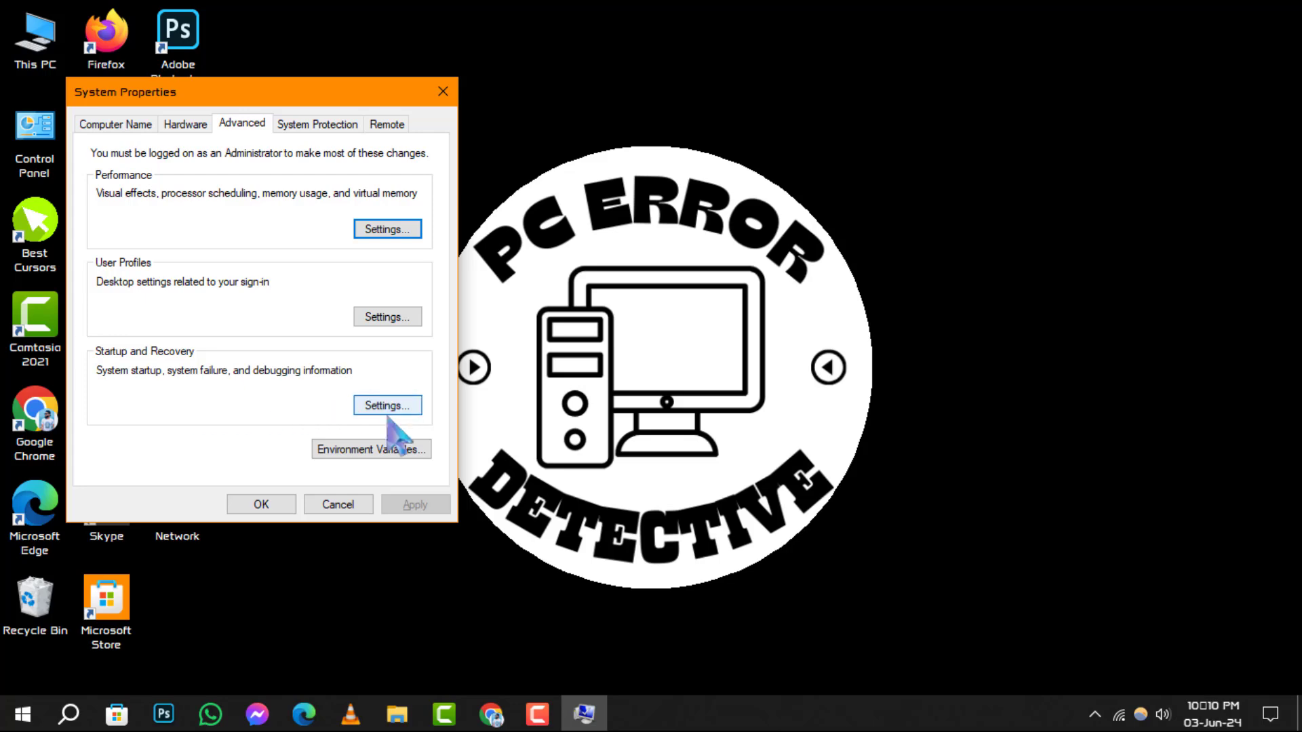
Uncheck 'Automatically restart' in Startup and Recovery settings.
{"action": "left_click", "coordinate": [386, 406]}
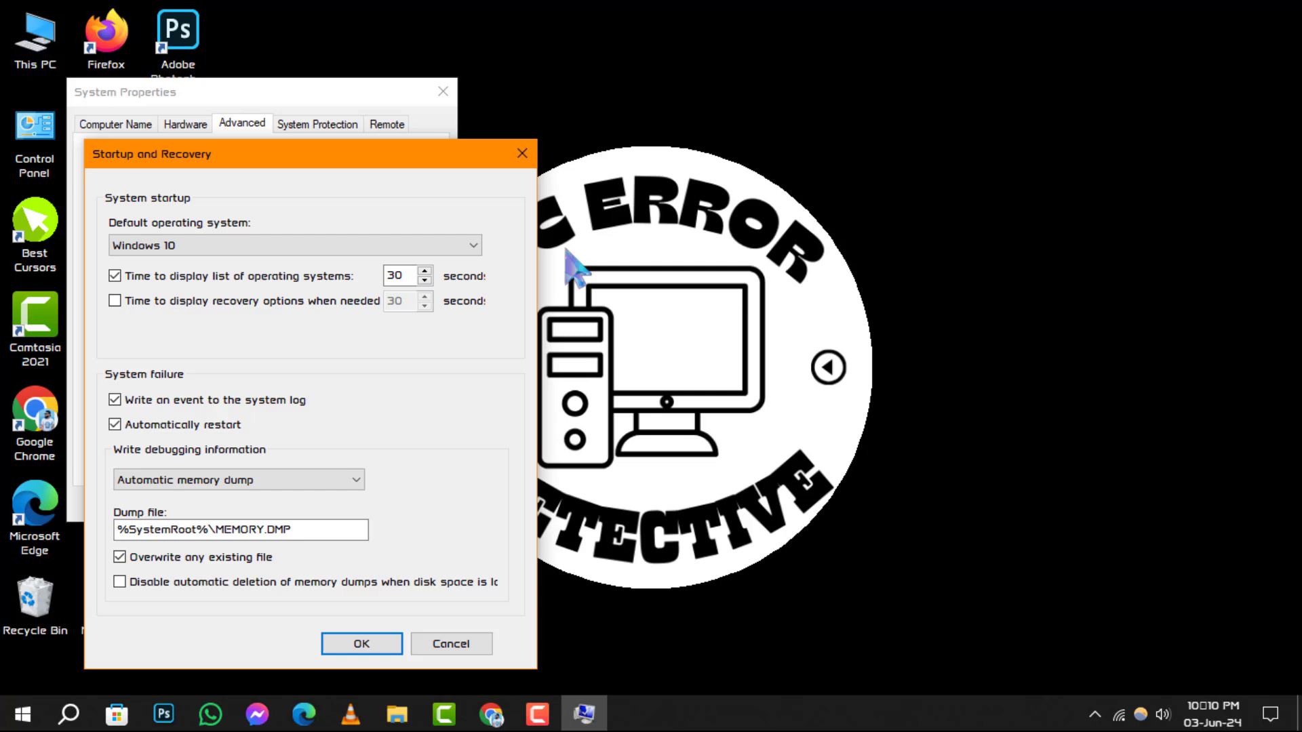
{"action": "mouse_move", "coordinate": [336, 459]}
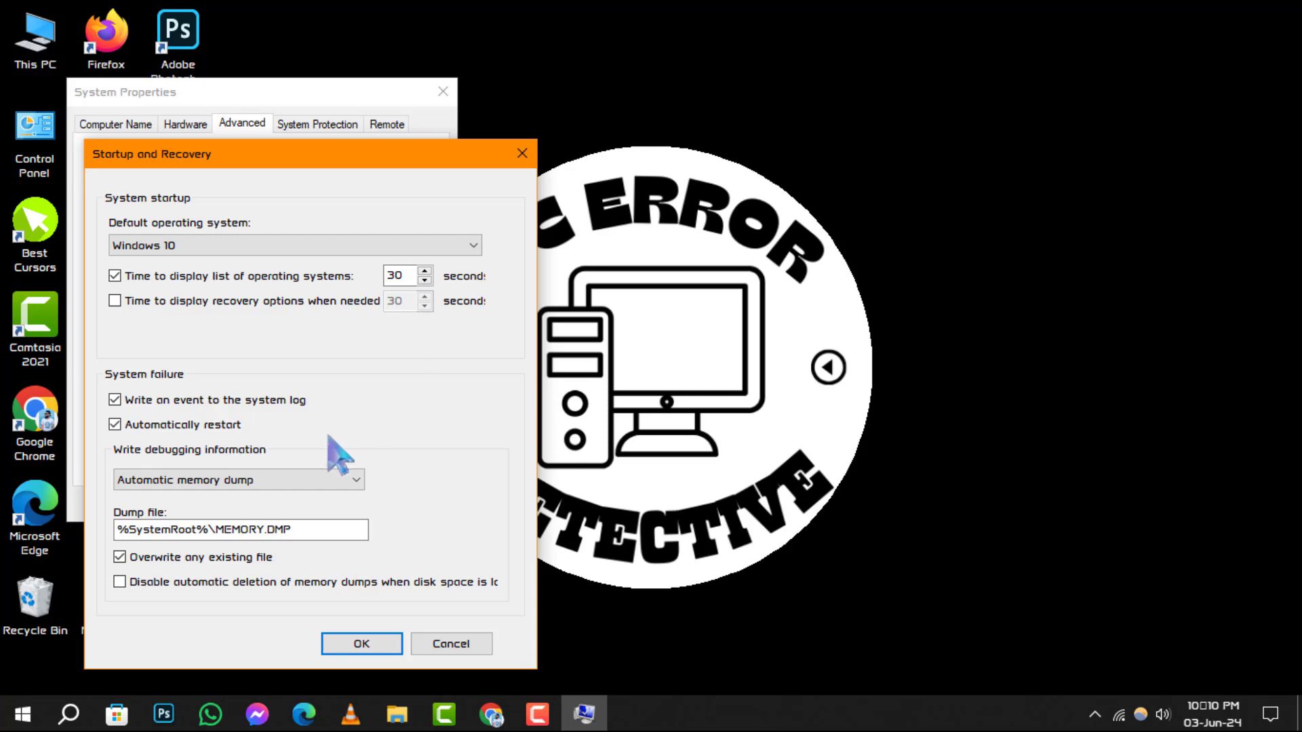
{"action": "mouse_move", "coordinate": [184, 452]}
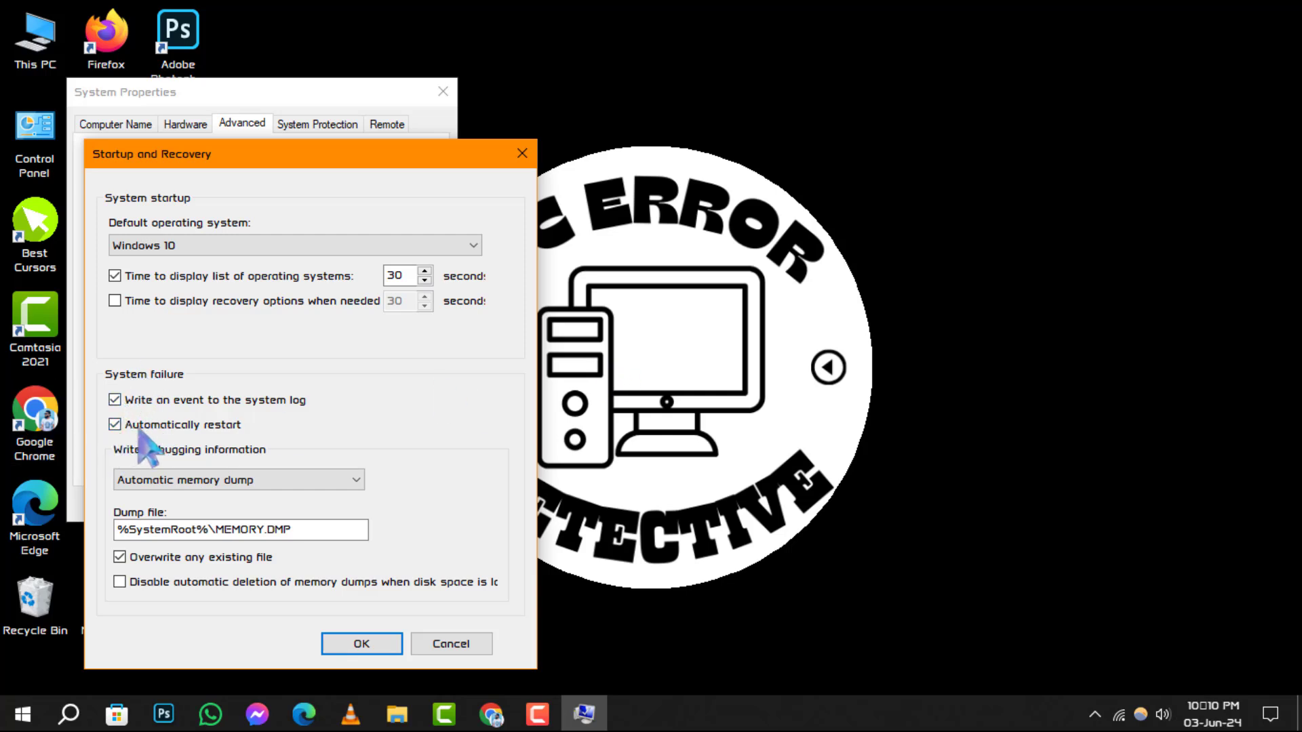
{"action": "left_click", "coordinate": [115, 424]}
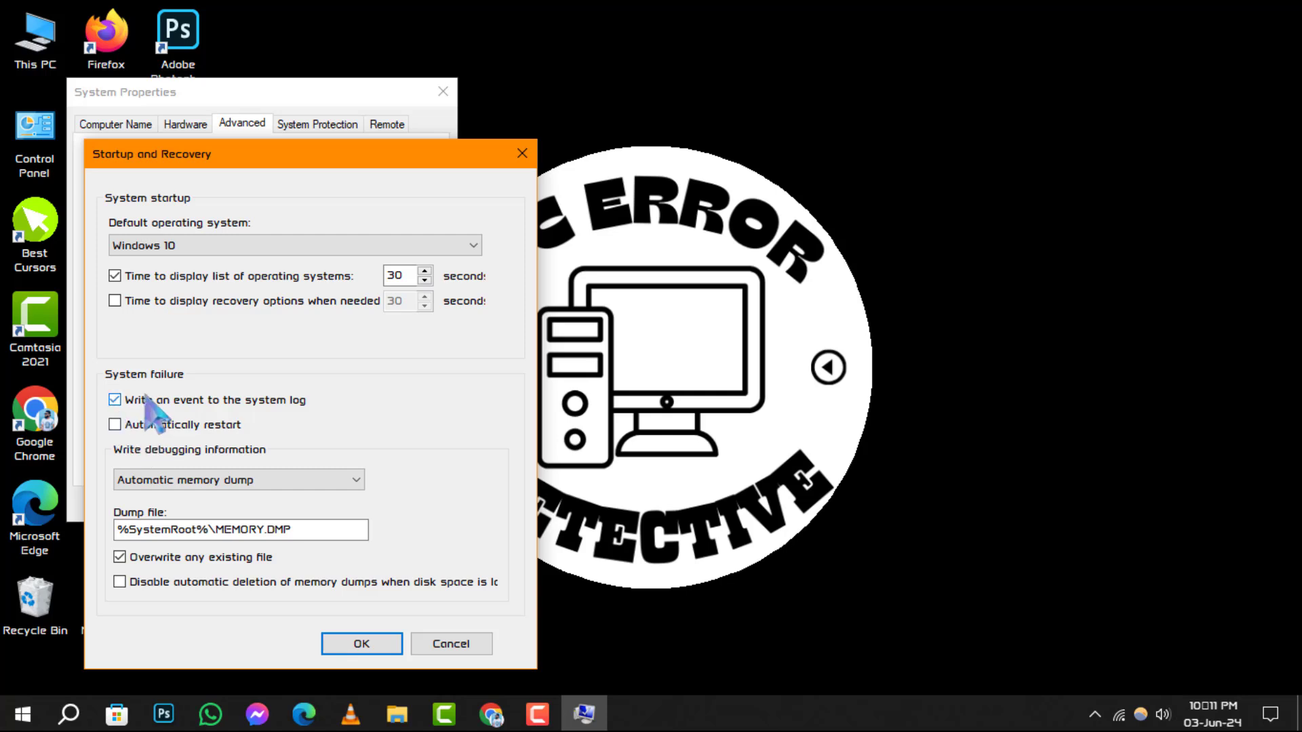
{"action": "mouse_move", "coordinate": [448, 523]}
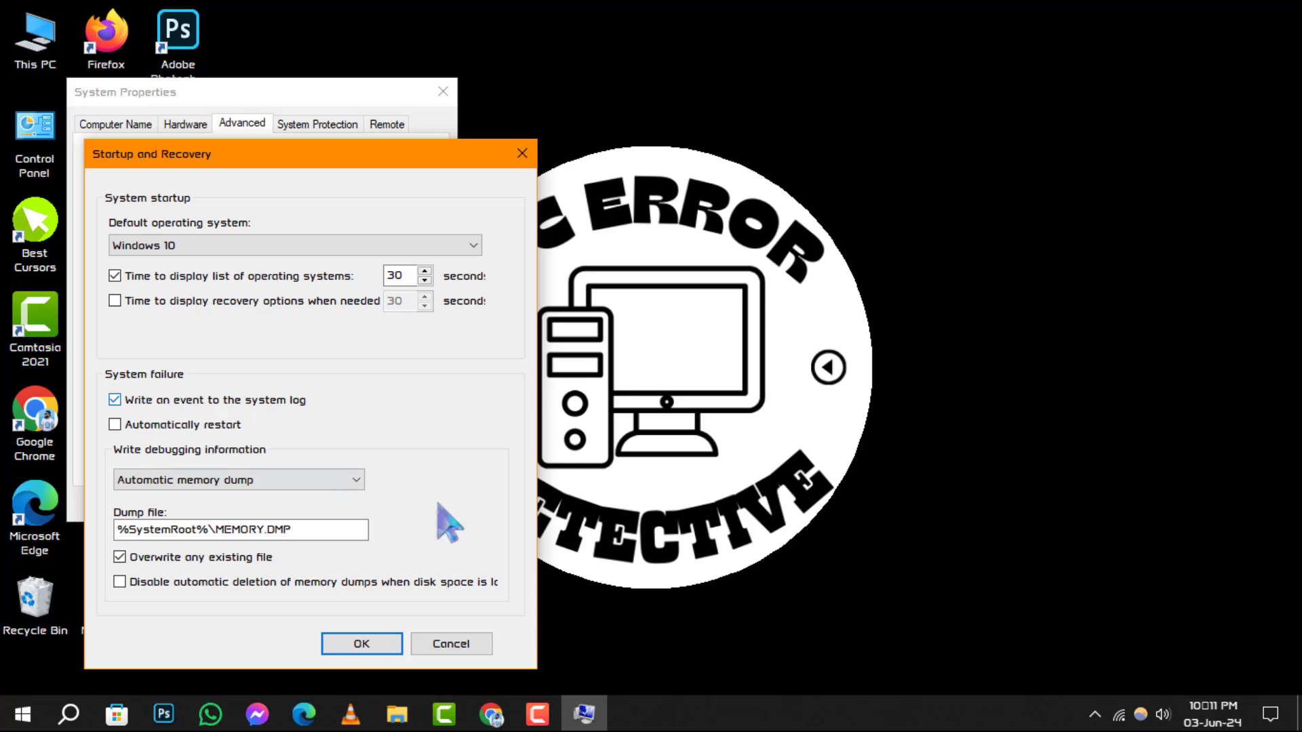
{"action": "mouse_move", "coordinate": [423, 486]}
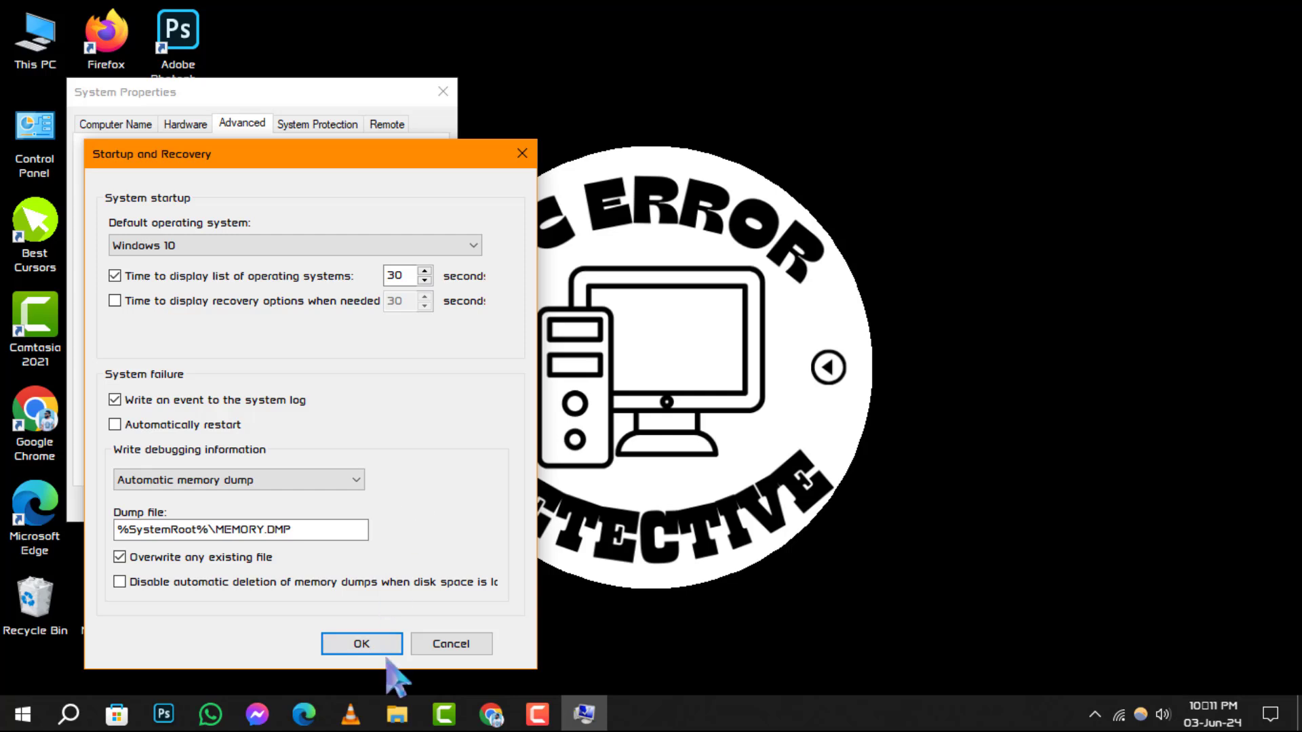
Confirm the Startup and Recovery change and acknowledge the paging-file warning.
{"action": "left_click", "coordinate": [360, 643]}
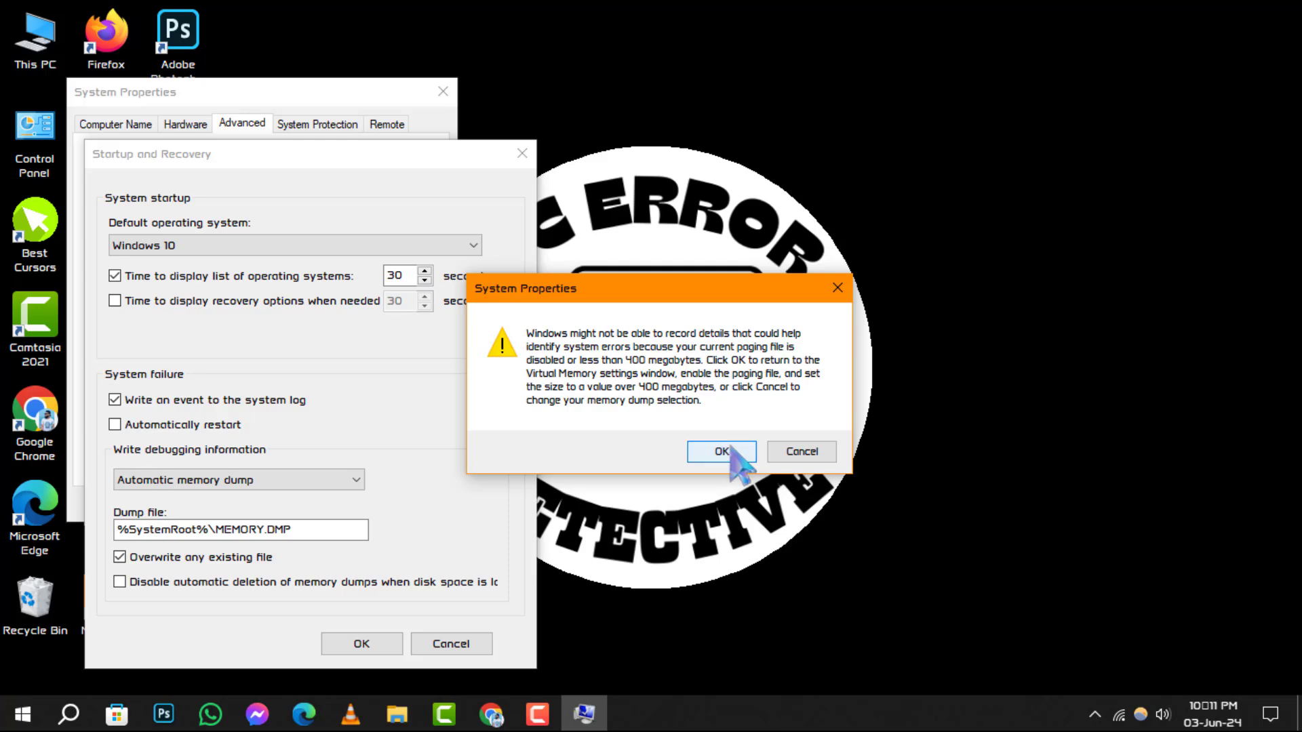
{"action": "left_click", "coordinate": [720, 451]}
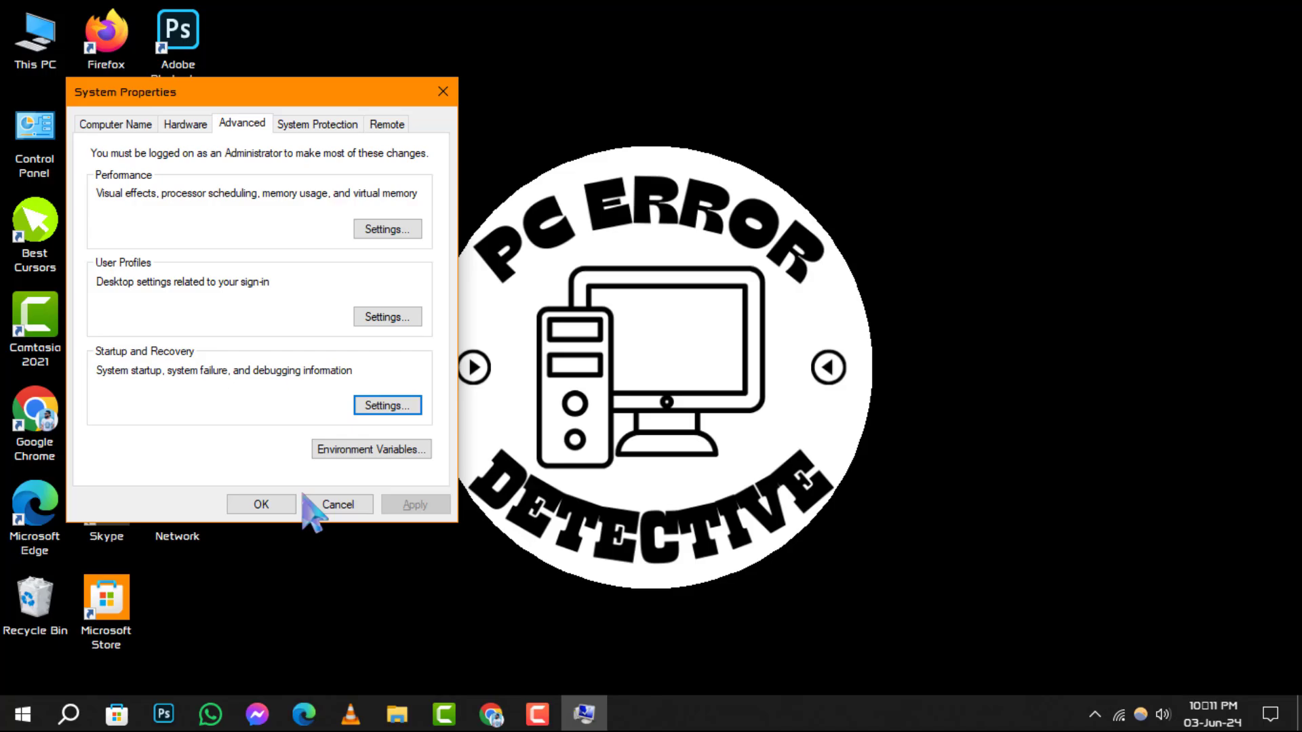